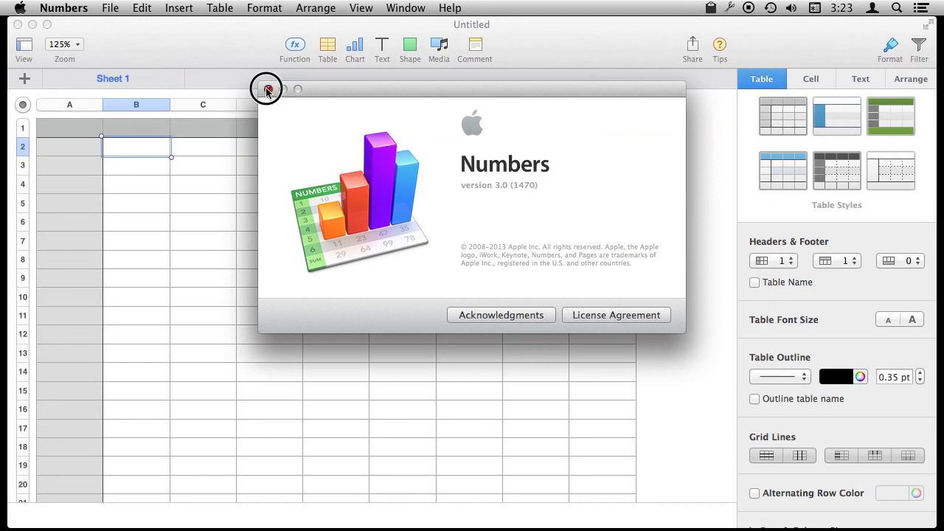
Close the About Numbers window and select cell C2 for the first formula
click(266, 89)
text(3)
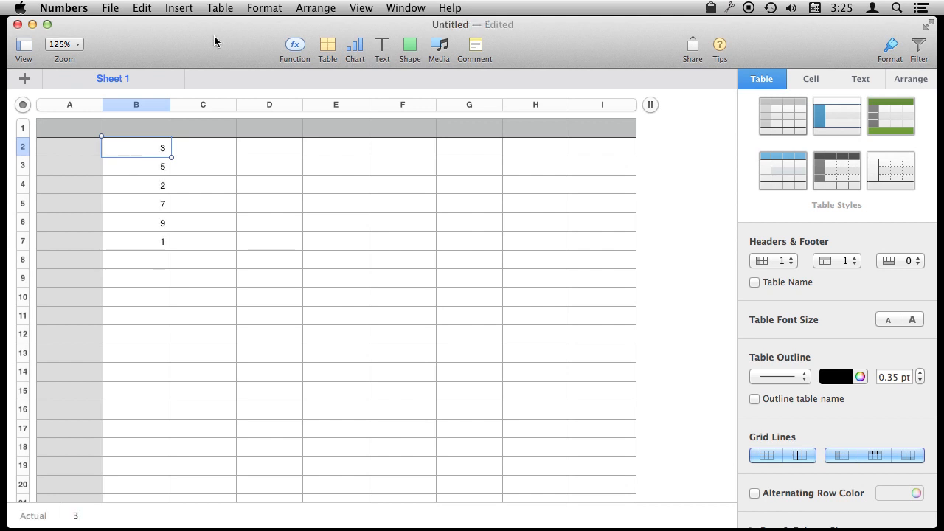
click(203, 147)
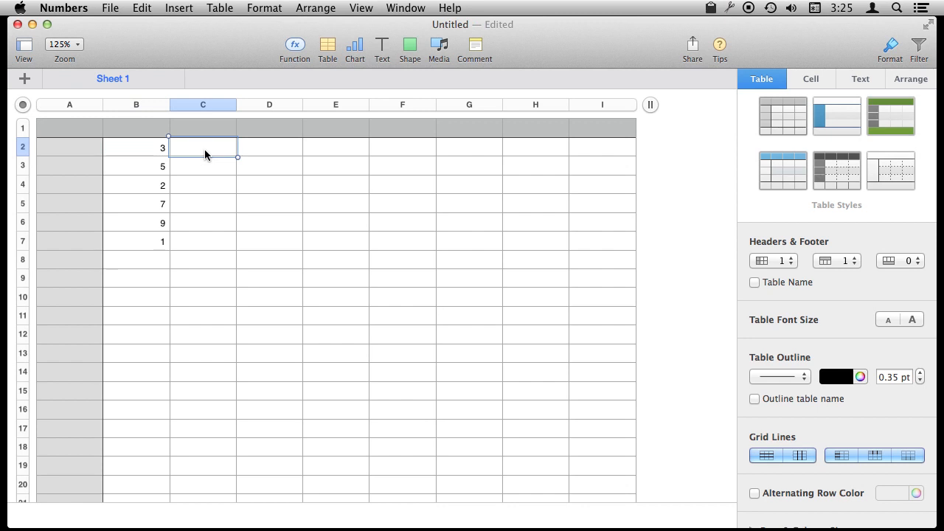
Start an IF formula in C2, reading IF's help via a Functions search for 'if'
click(295, 44)
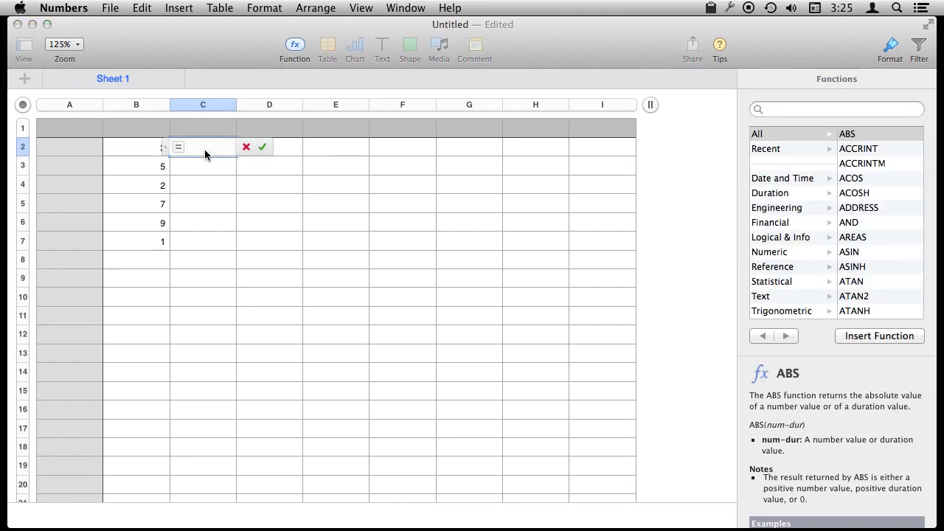
text(IF)
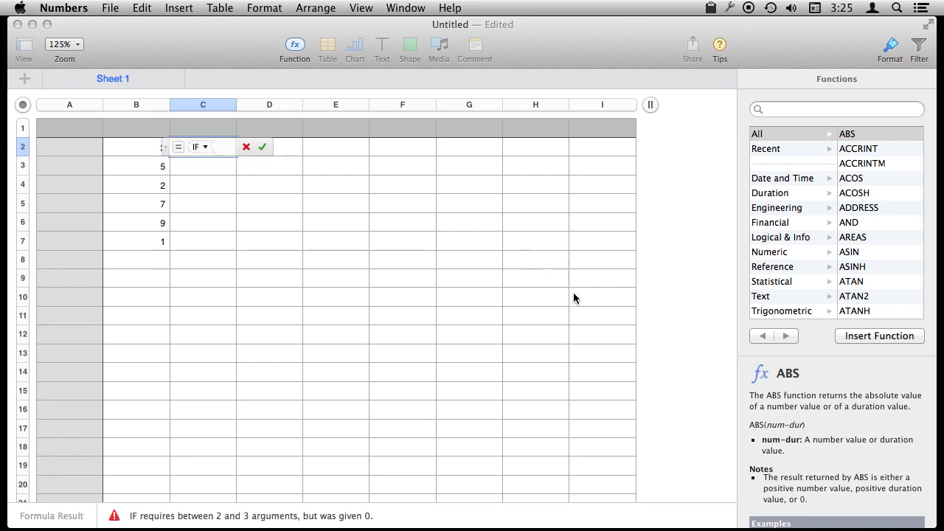
click(837, 109)
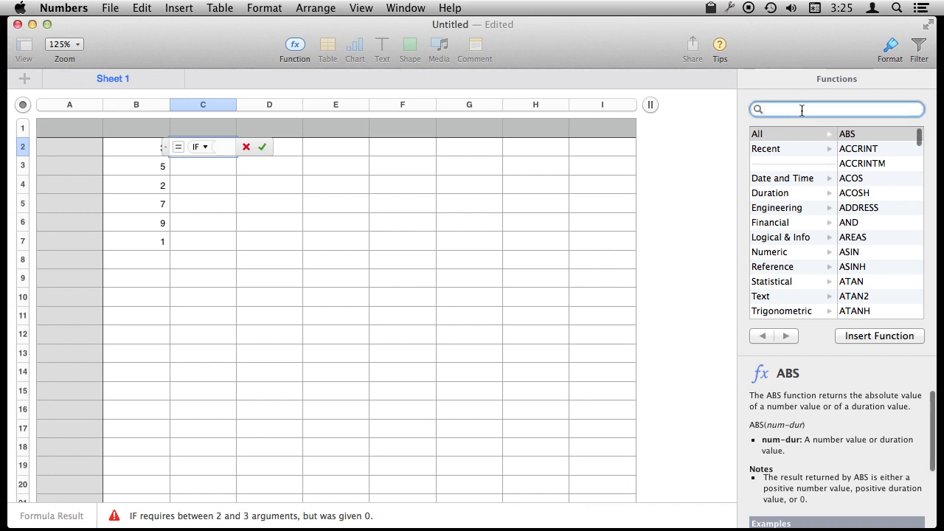
text(if)
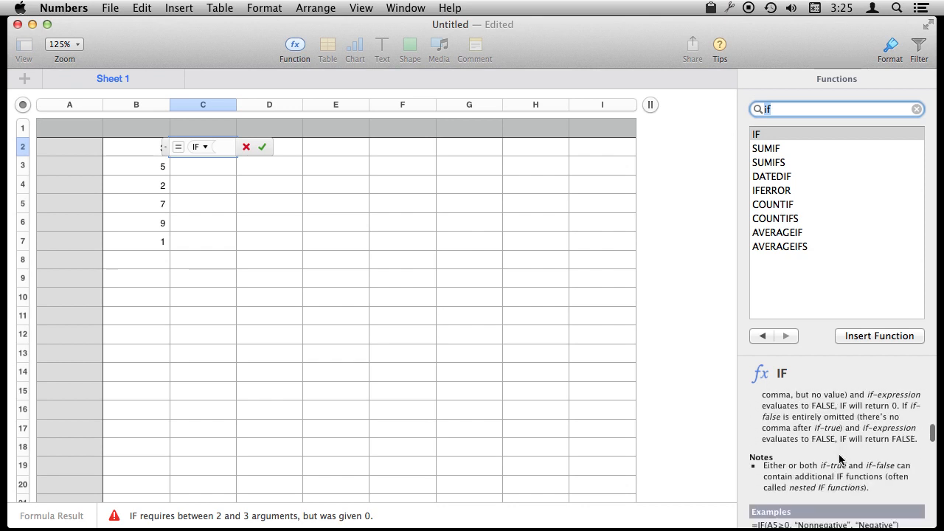
scroll(down, 3)
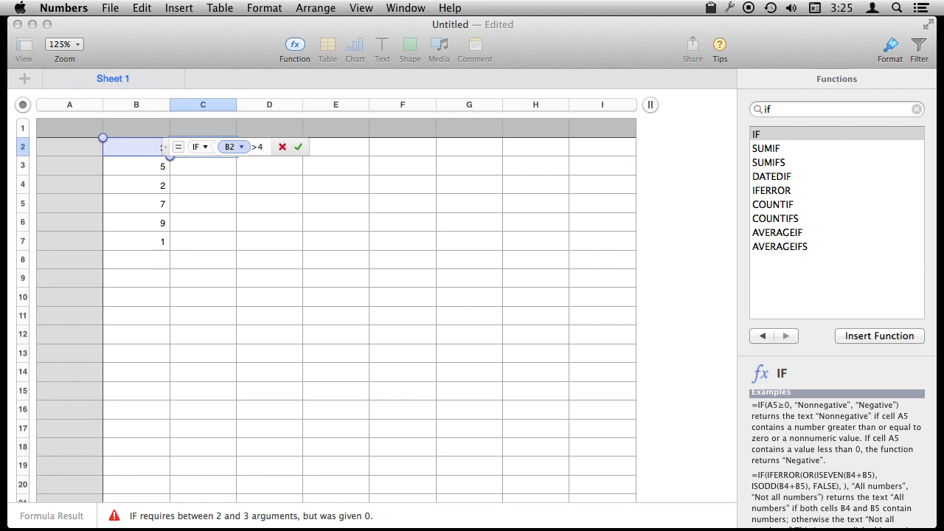
text(,"Yes","no)
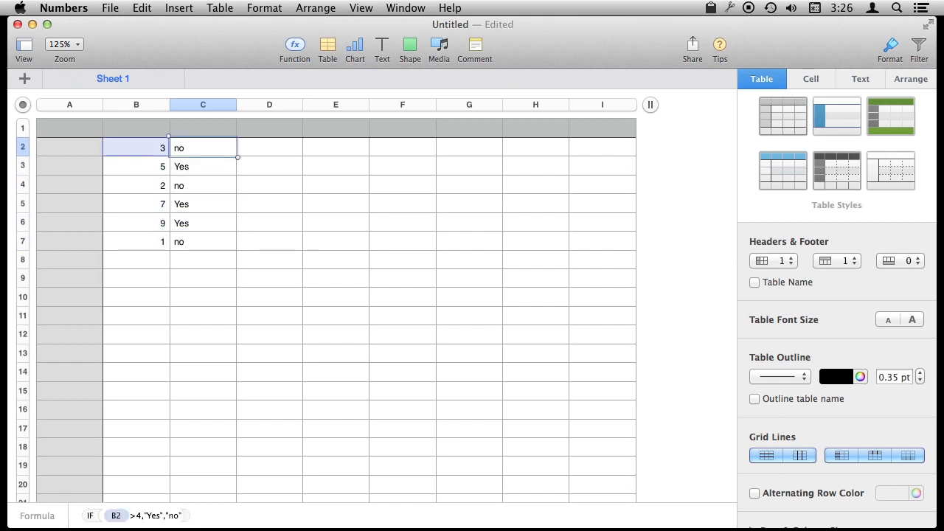
Inspect the copied Yes/no IF formula in C4, then select a cell in column B
click(203, 185)
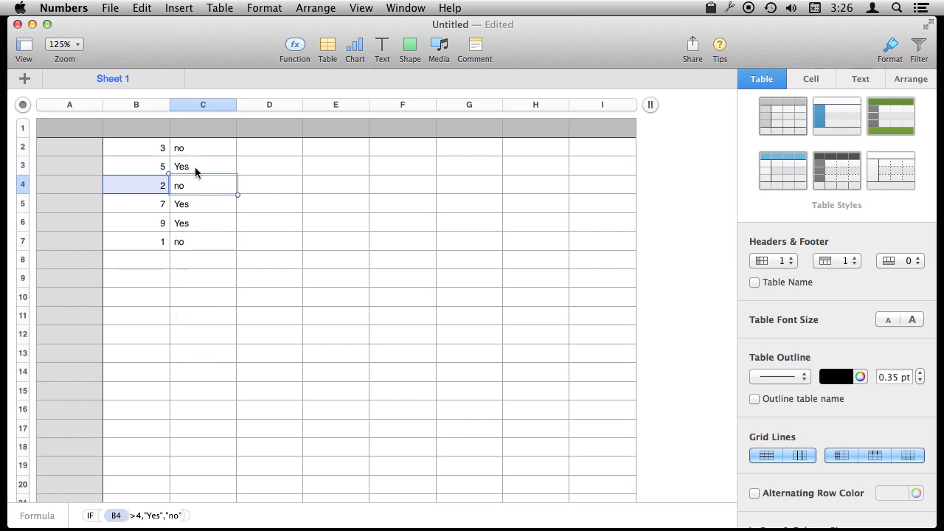
mouse_move(186, 168)
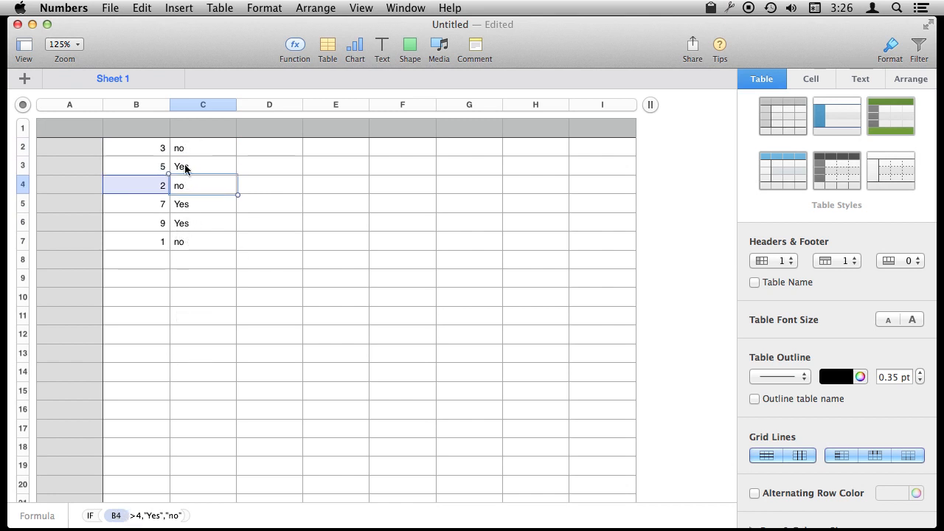
click(136, 166)
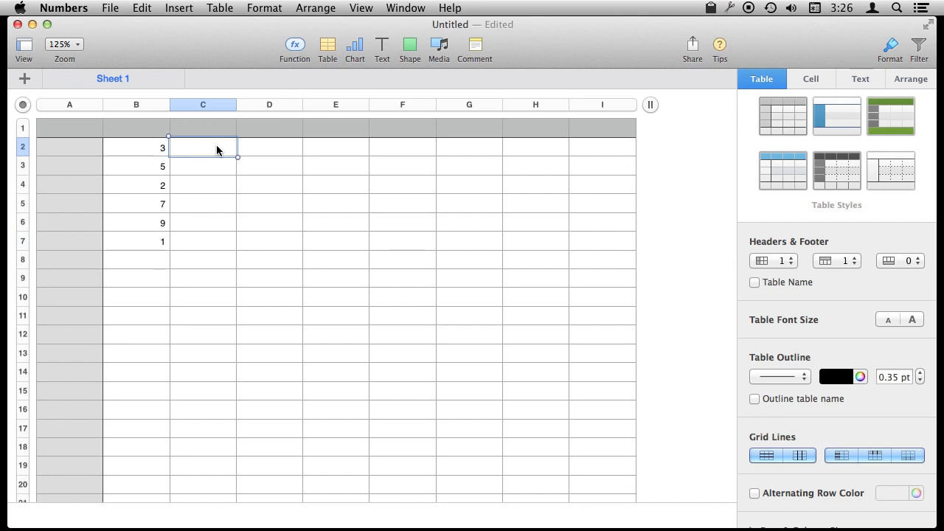
Enter a surcharge of 2 down column C and format columns B and C as Currency
text(2)
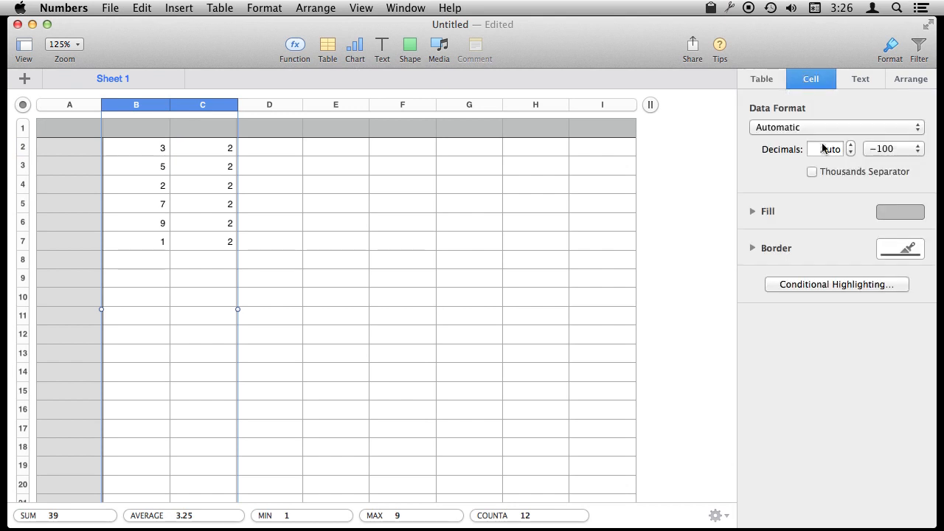
click(836, 127)
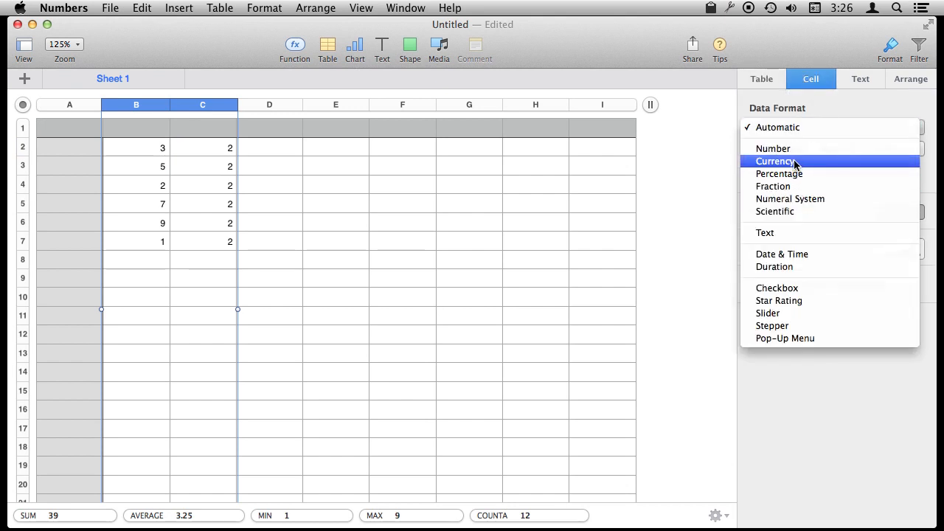
click(774, 161)
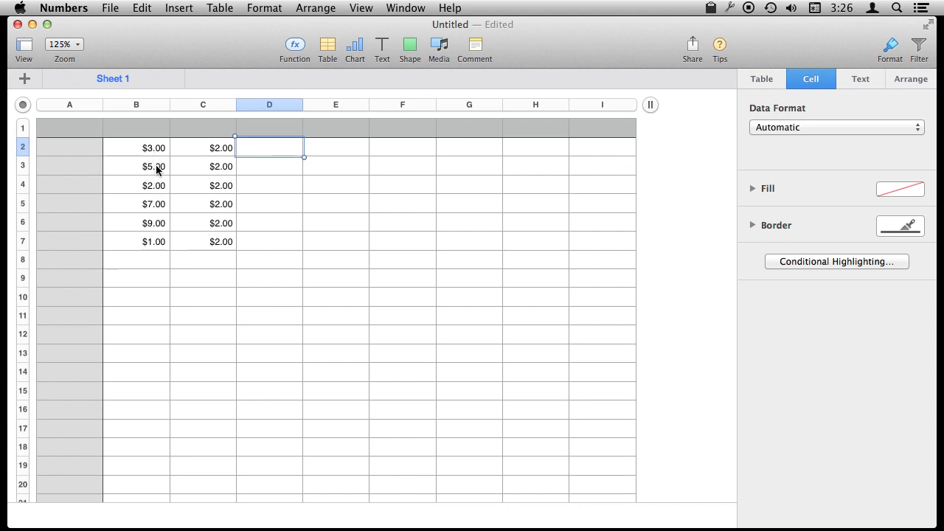
mouse_move(175, 177)
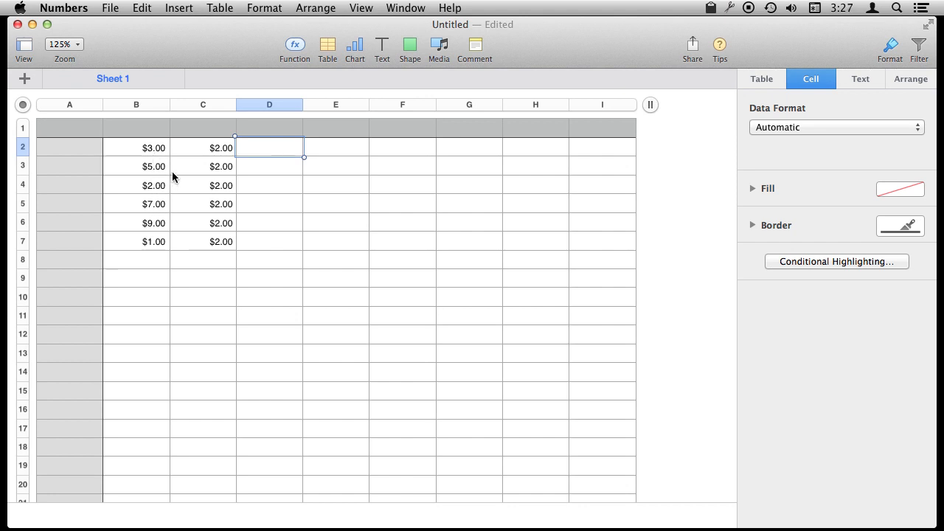
mouse_move(163, 200)
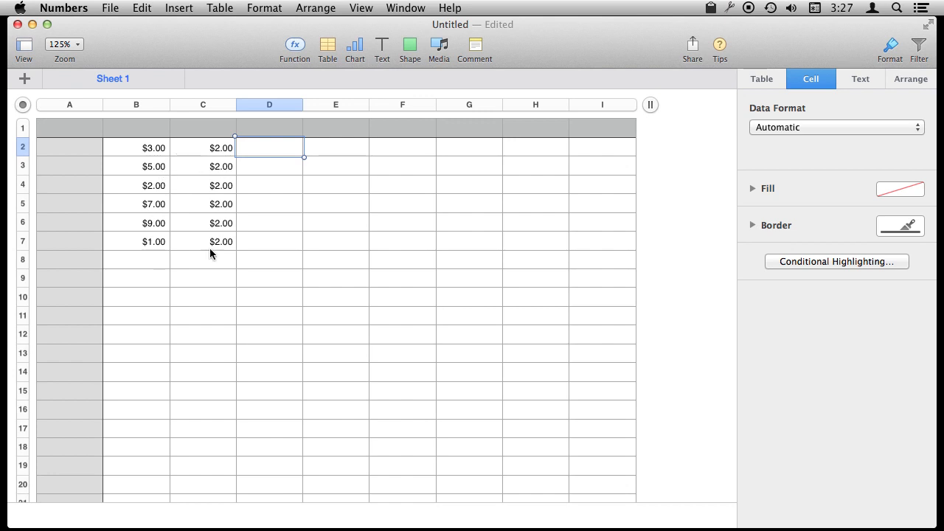
mouse_move(279, 155)
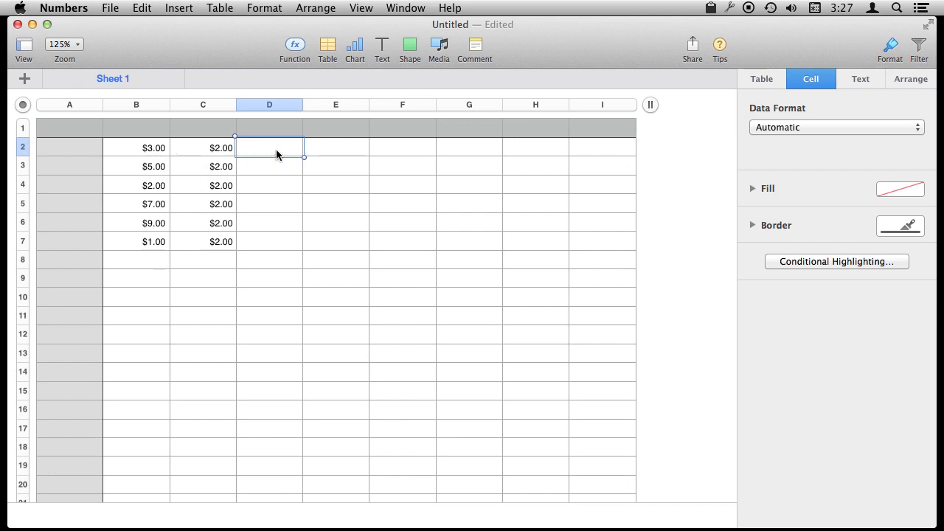
Enter =IF(B2<5, B2+C2, B2) in D2 and confirm it
click(294, 44)
text(IF)
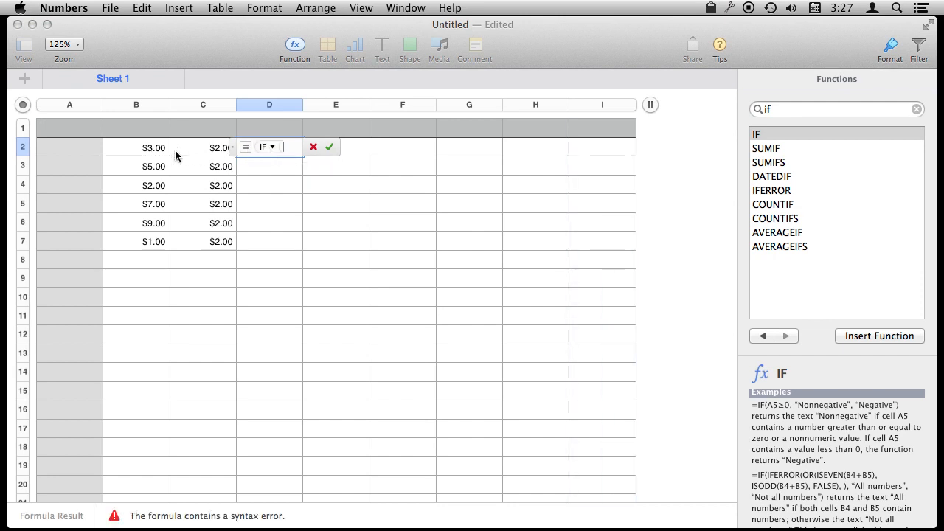
click(136, 147)
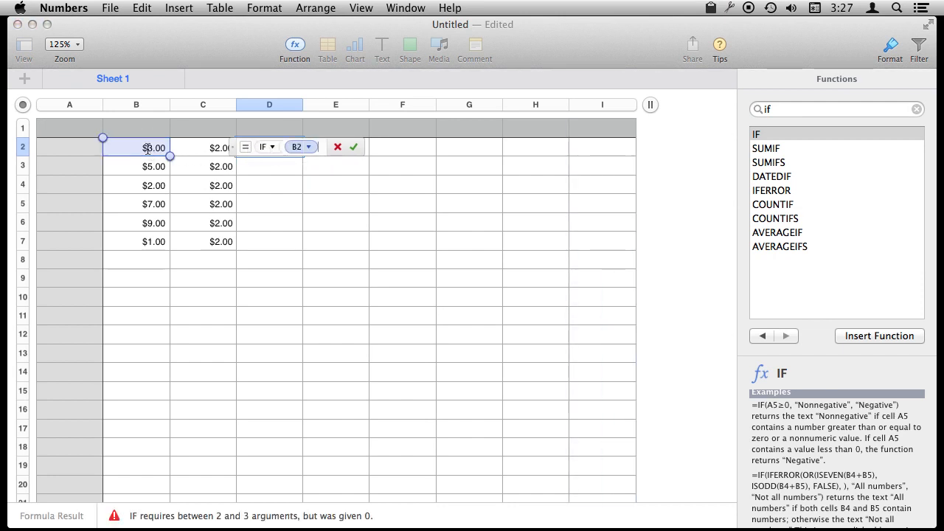
text(<5,)
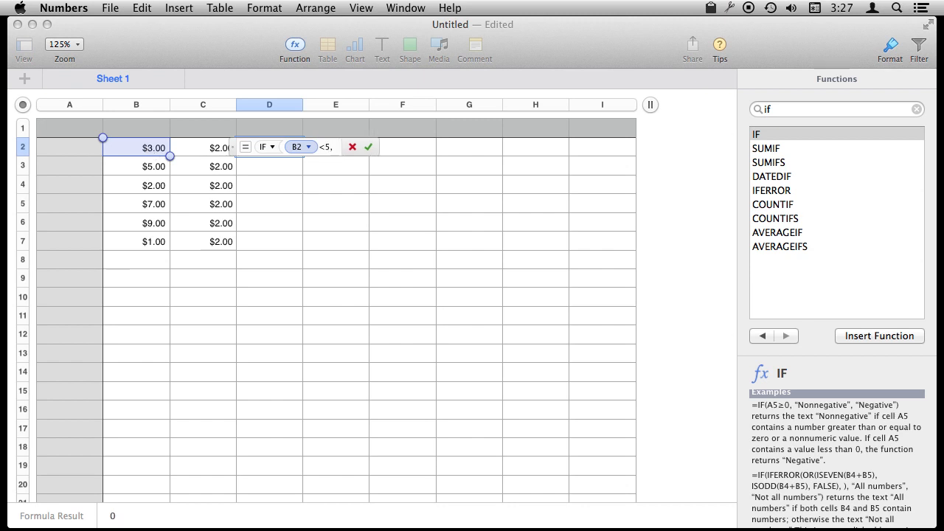
mouse_move(144, 153)
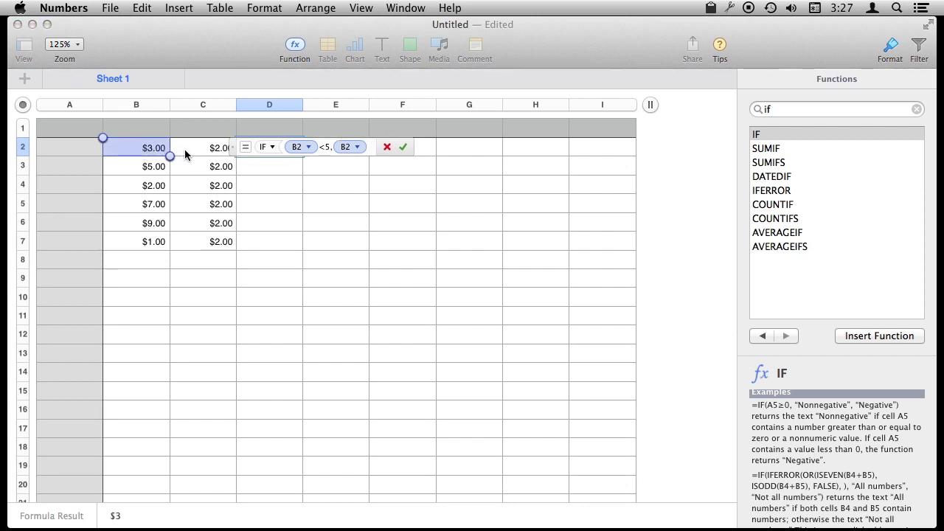
click(219, 148)
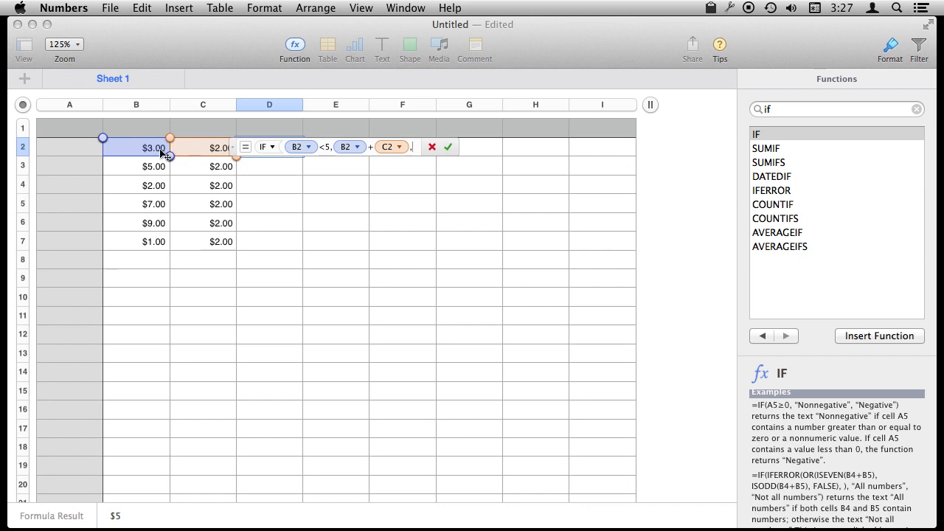
click(137, 147)
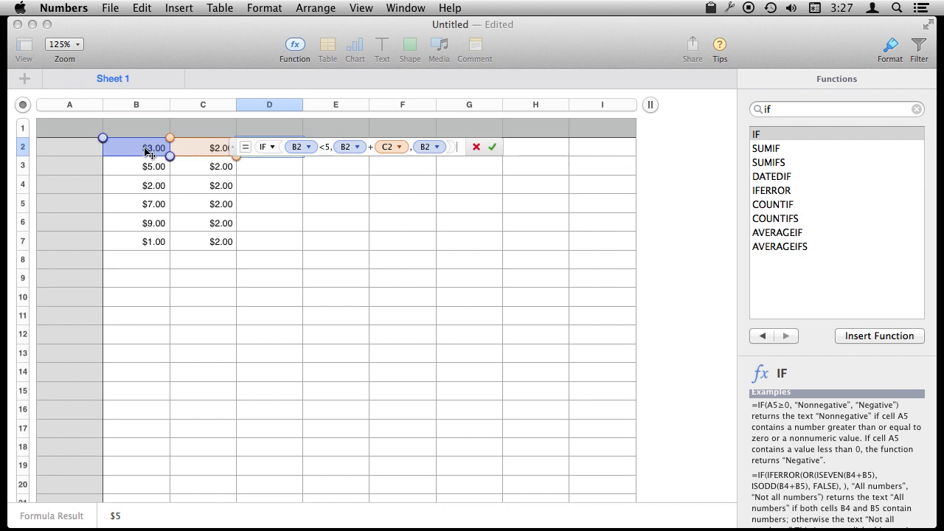
click(491, 147)
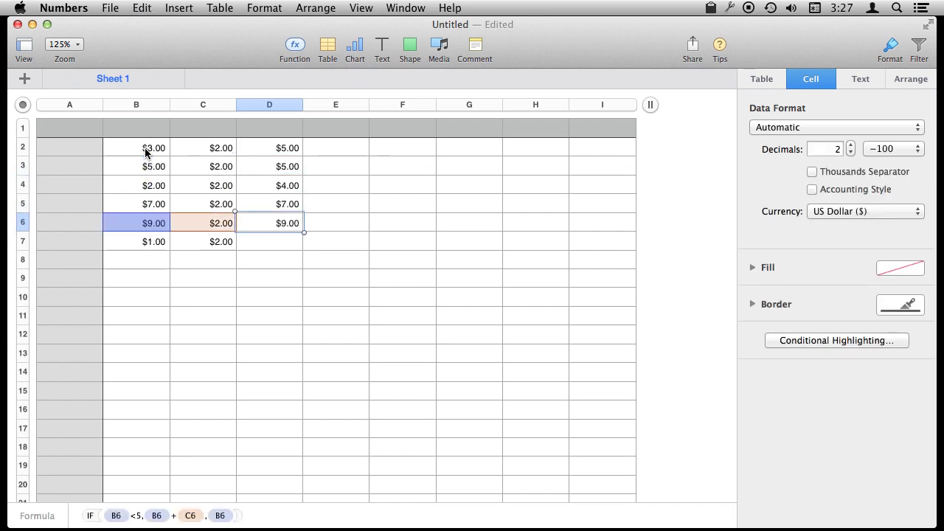
Select D7 to verify the filled formula references row 7 and shows $3.00
click(270, 241)
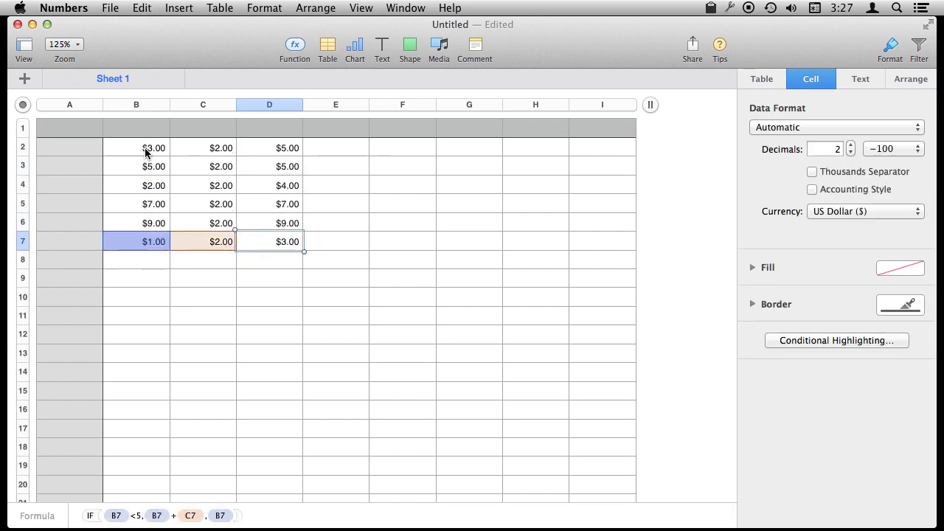
mouse_move(250, 195)
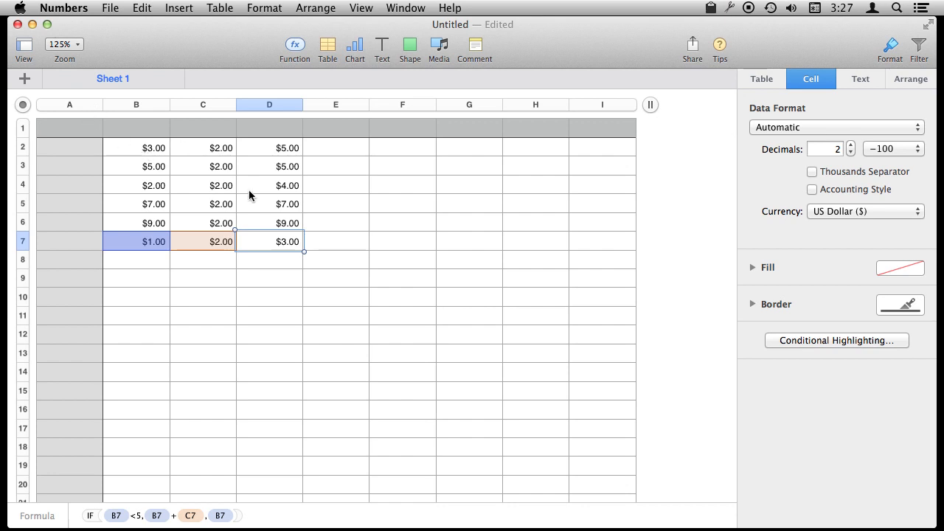
mouse_move(274, 167)
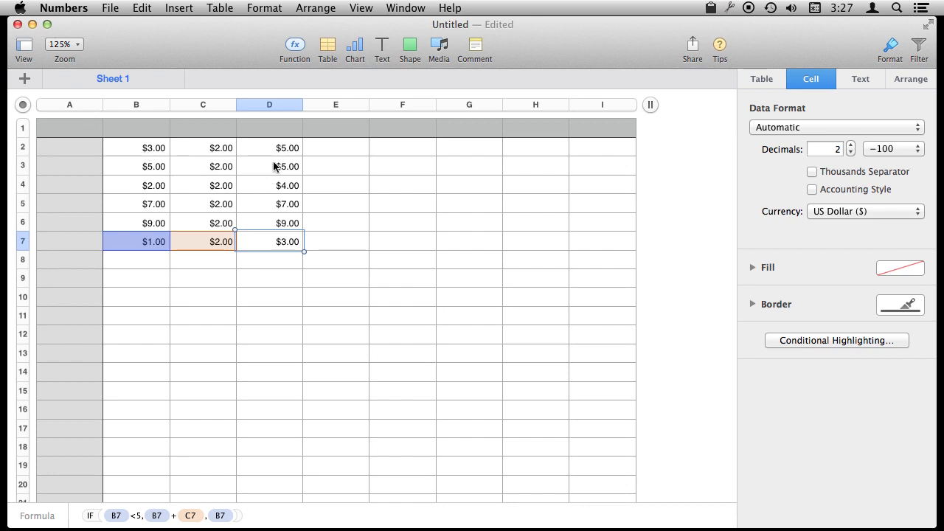
mouse_move(225, 47)
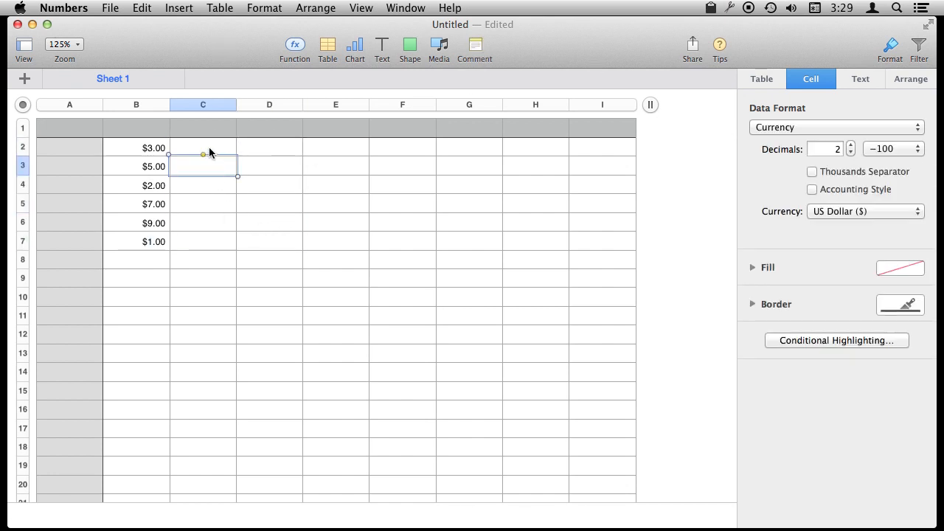
Type a nested IF in C2 testing B2>5 and B2<2, with +10 and +5 surcharges
click(295, 44)
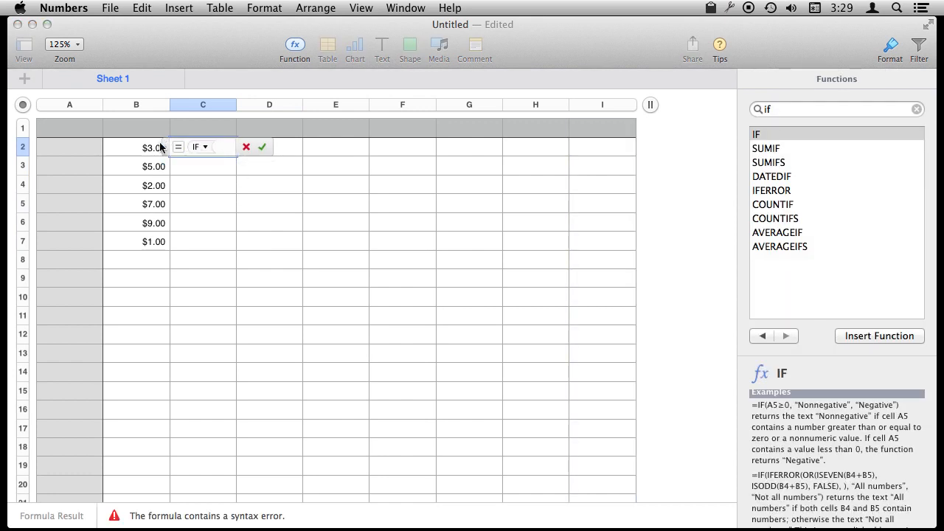
click(136, 146)
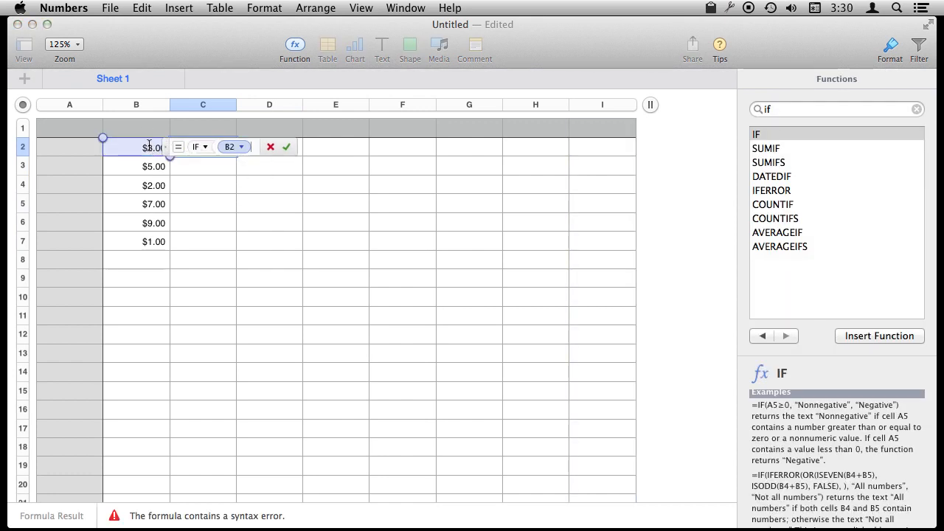
text(>5)
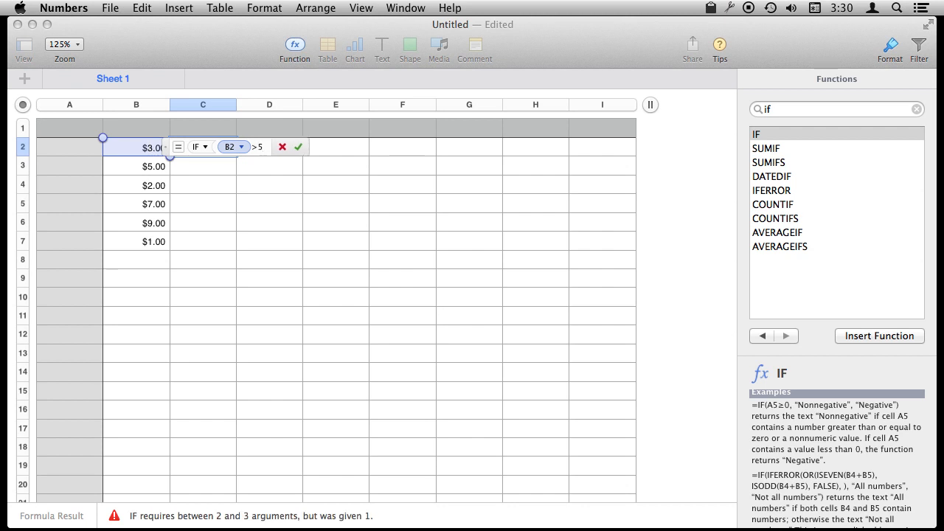
text(.)
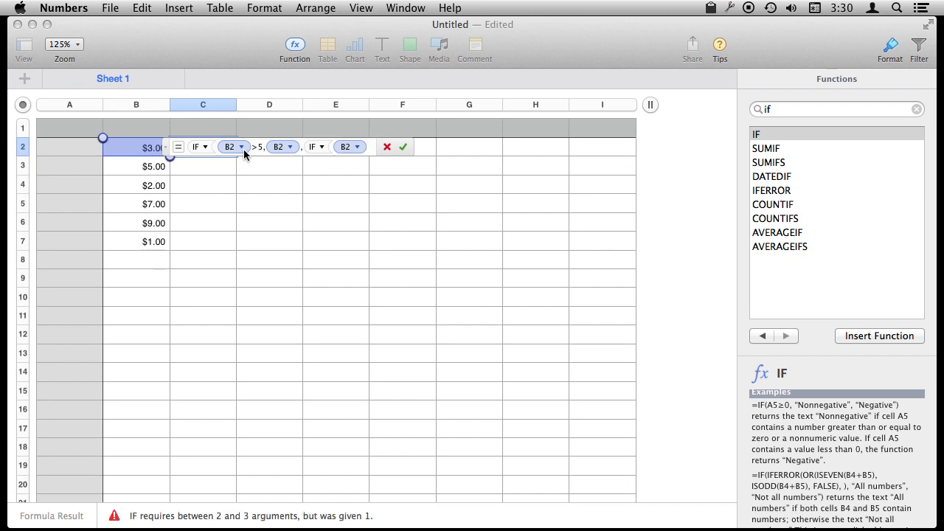
text(<2,)
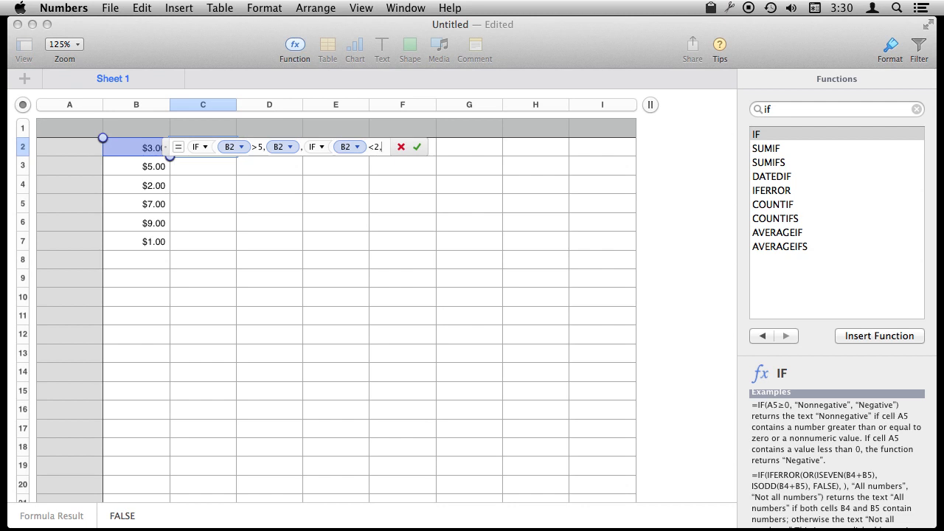
mouse_move(137, 169)
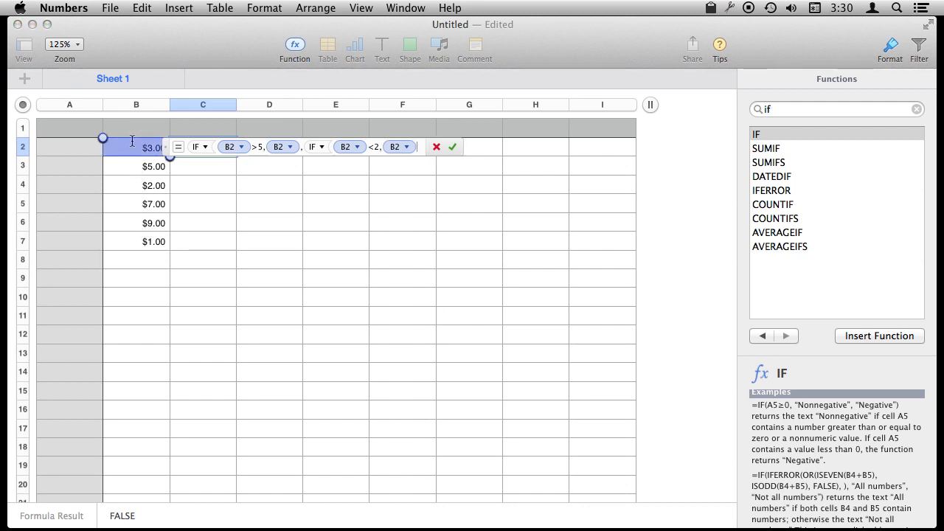
text(+10)
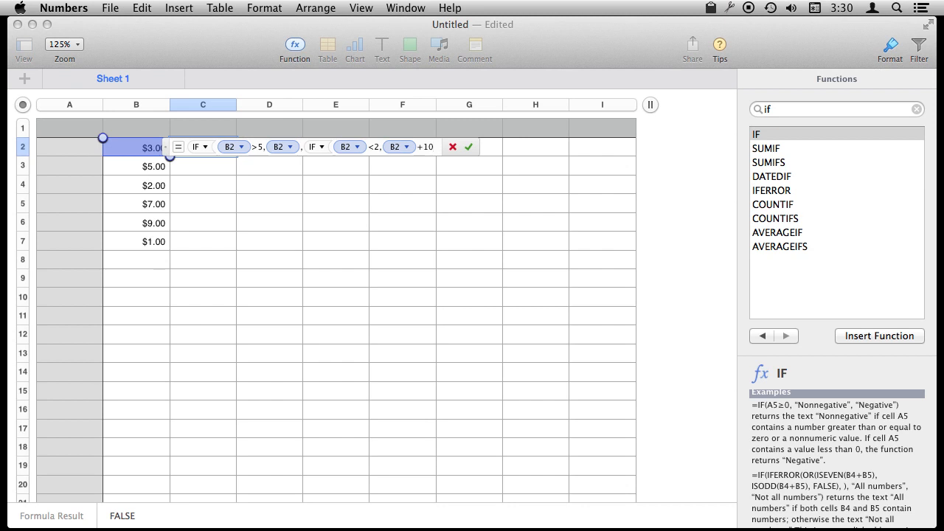
text(,)
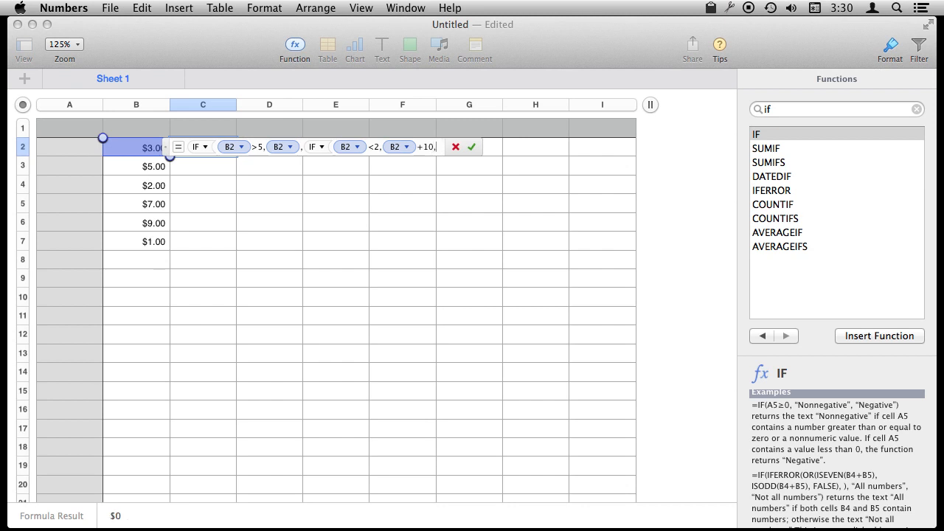
text(,+5)
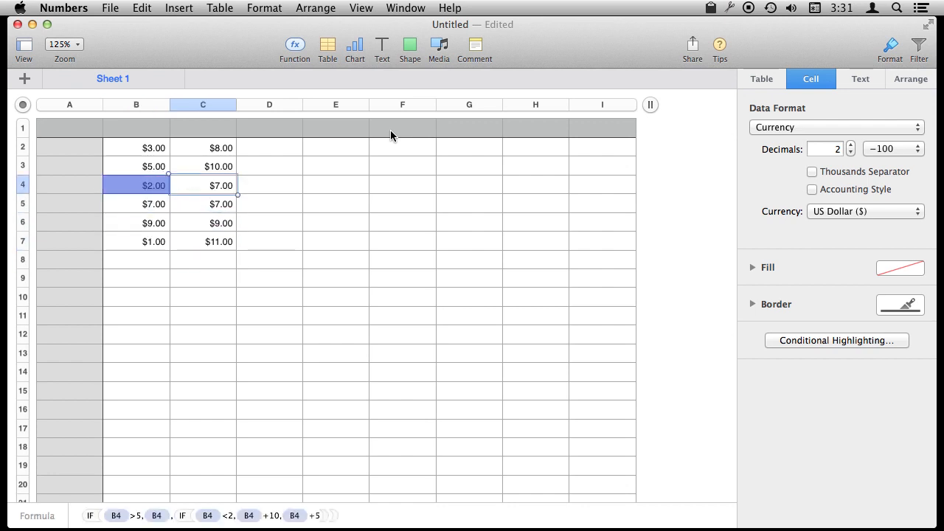
mouse_move(216, 226)
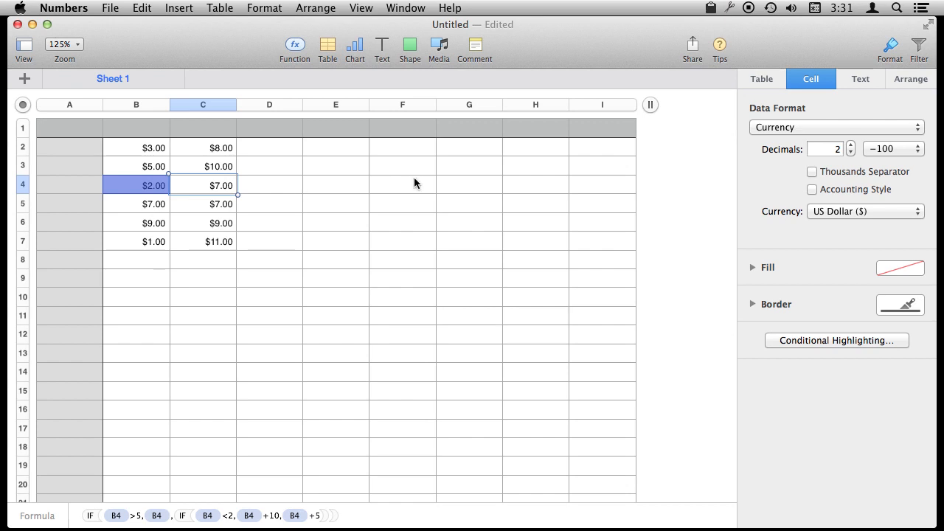
mouse_move(253, 144)
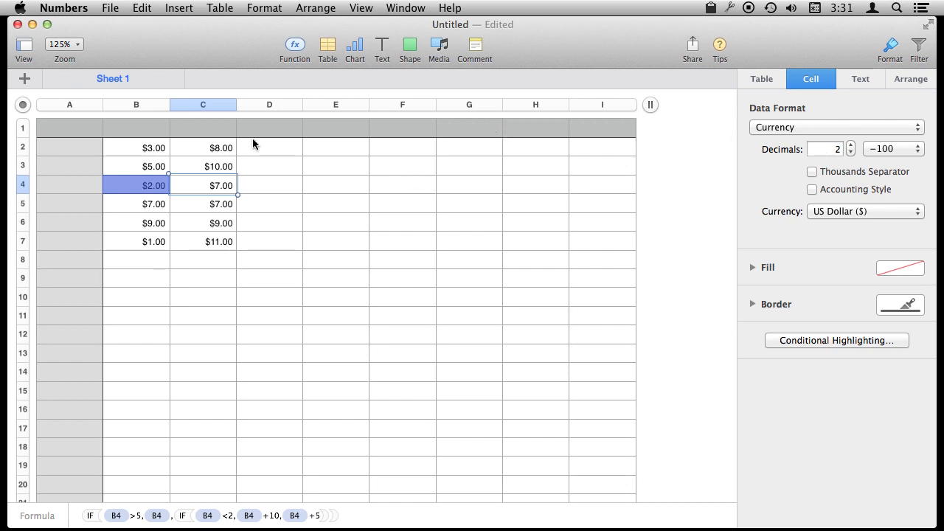
mouse_move(308, 34)
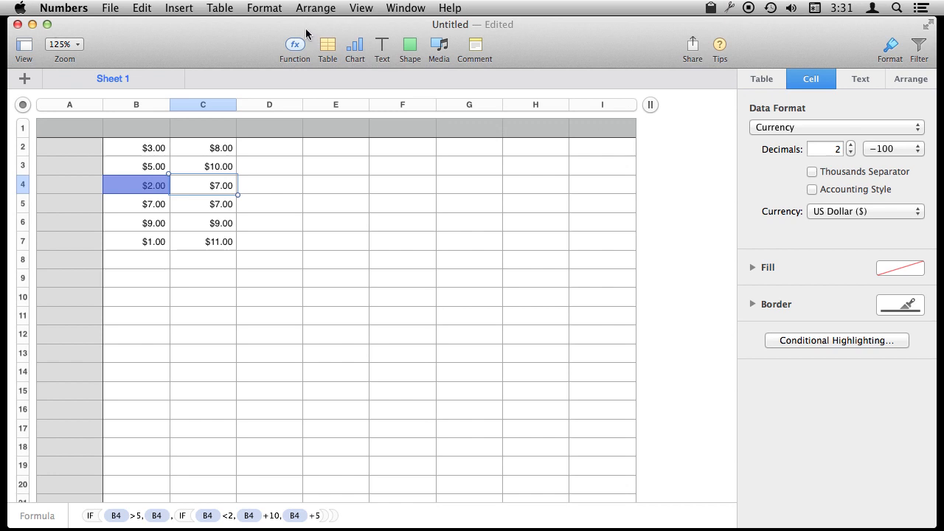
mouse_move(748, 62)
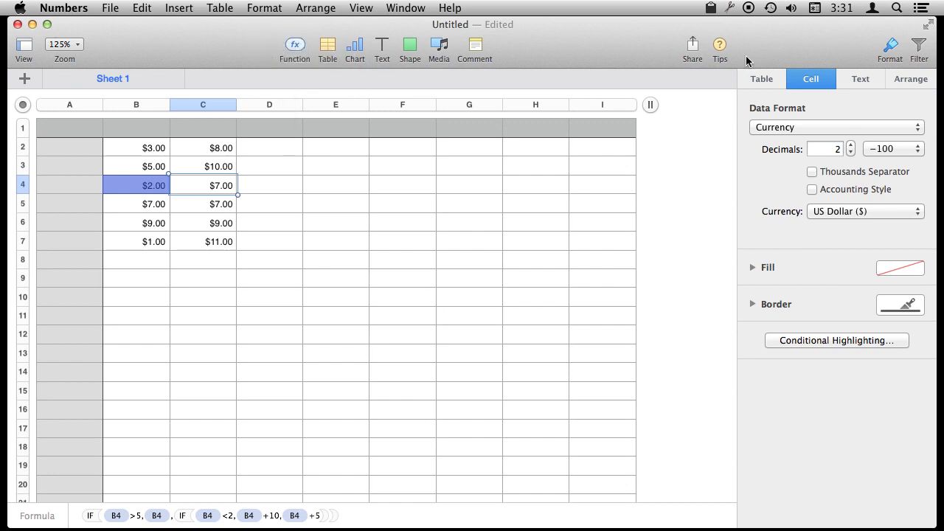
mouse_move(214, 114)
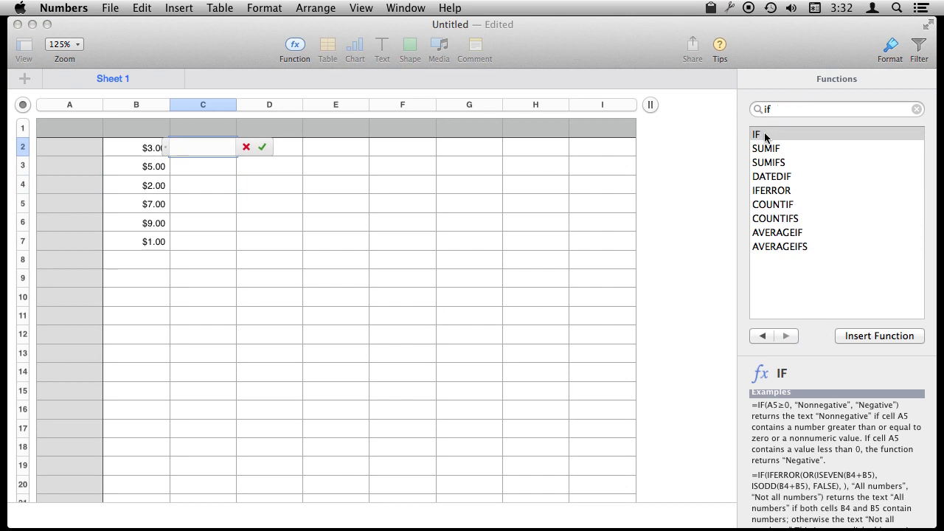
Read the SUMIF and then COUNTIF descriptions in the Functions browser
click(766, 149)
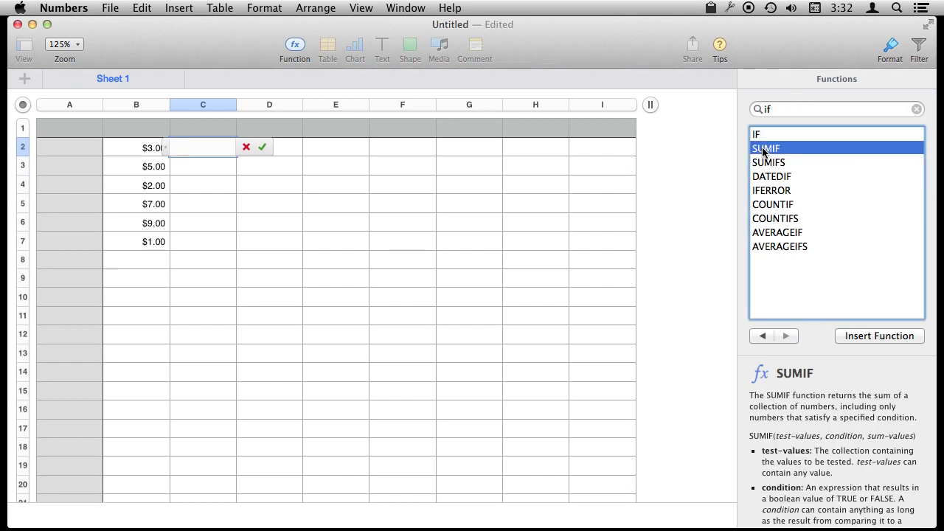
mouse_move(774, 187)
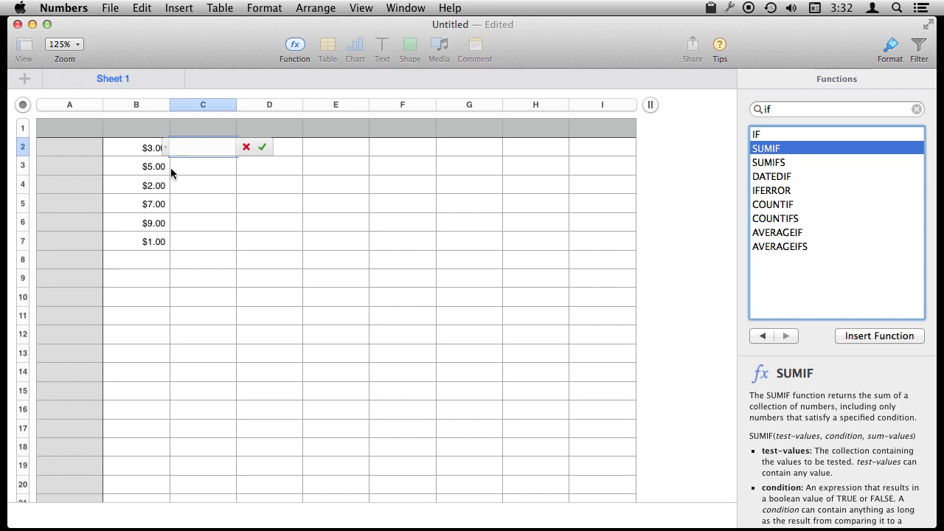
mouse_move(773, 205)
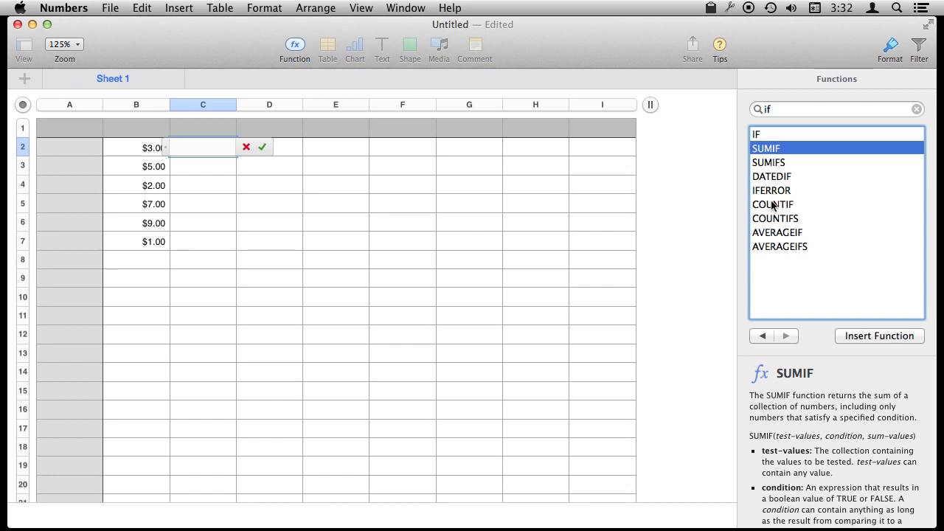
click(772, 204)
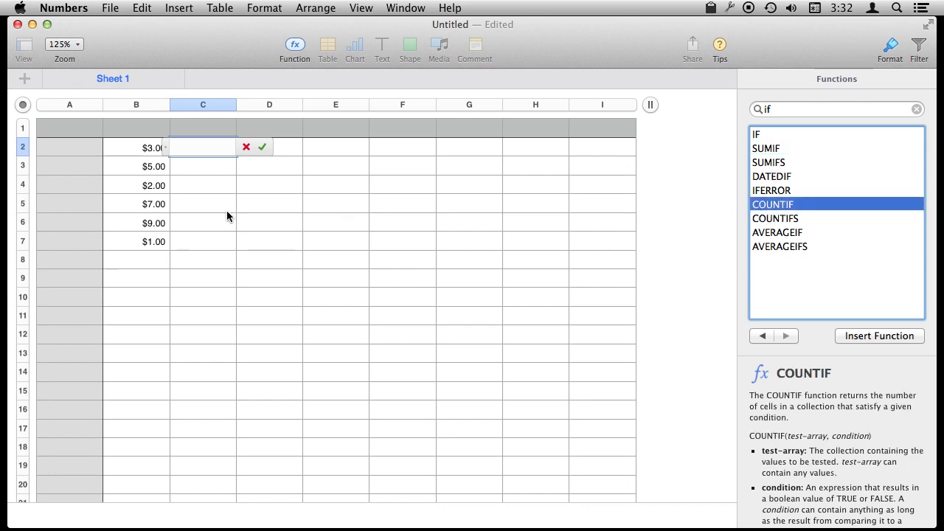
mouse_move(147, 264)
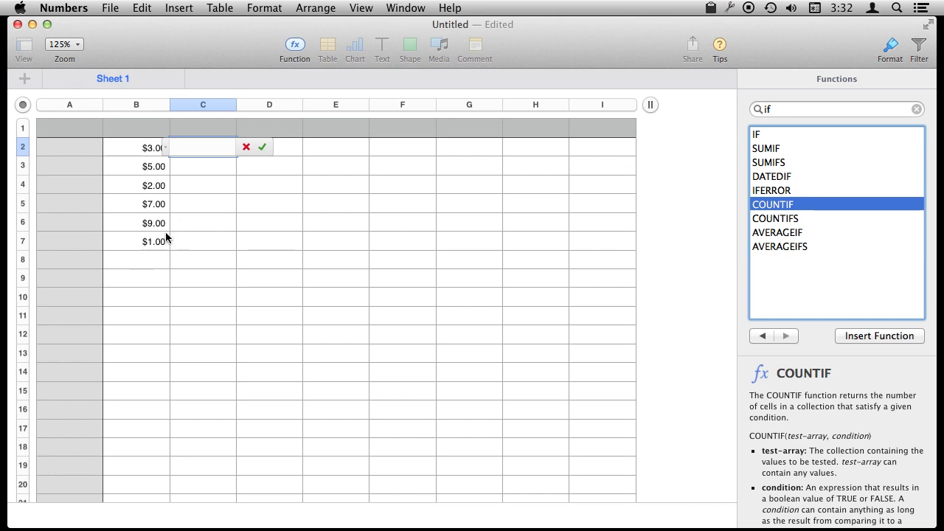
Enter =COUNTIF(B2:B7,">3") in B8, check its result of 4, then re-edit and confirm
click(136, 259)
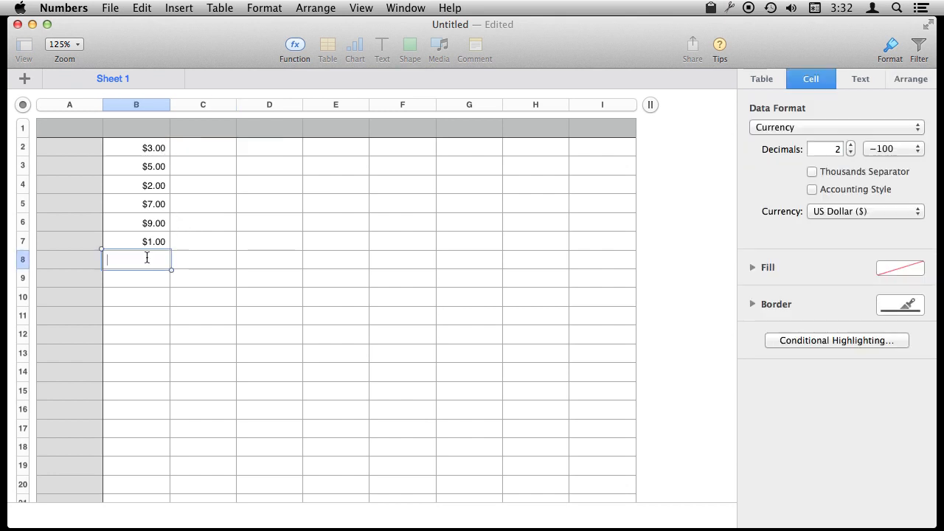
text(=COUNTIF)
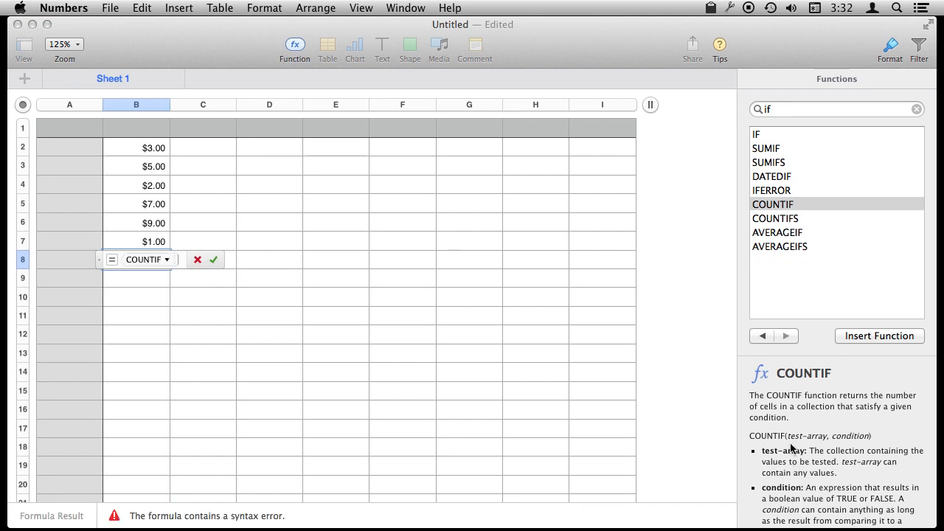
drag(135, 147, 136, 223)
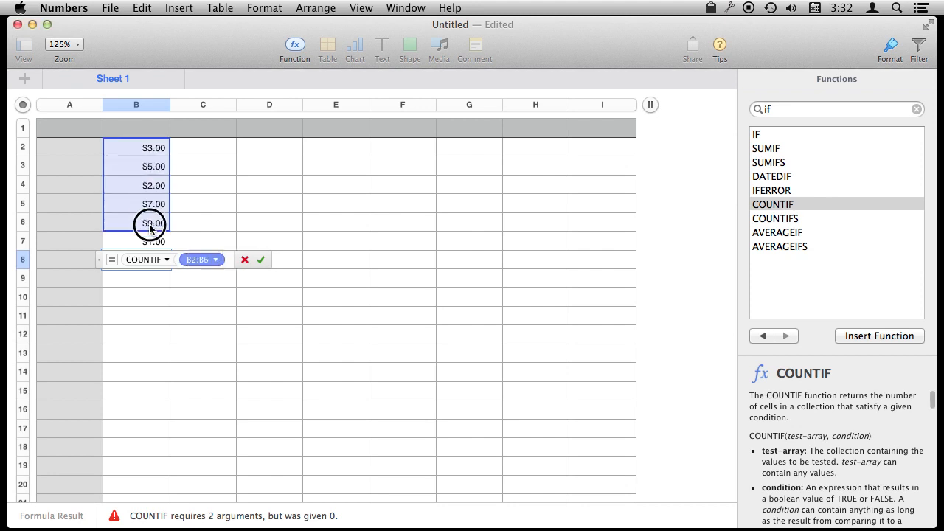
drag(151, 223, 151, 241)
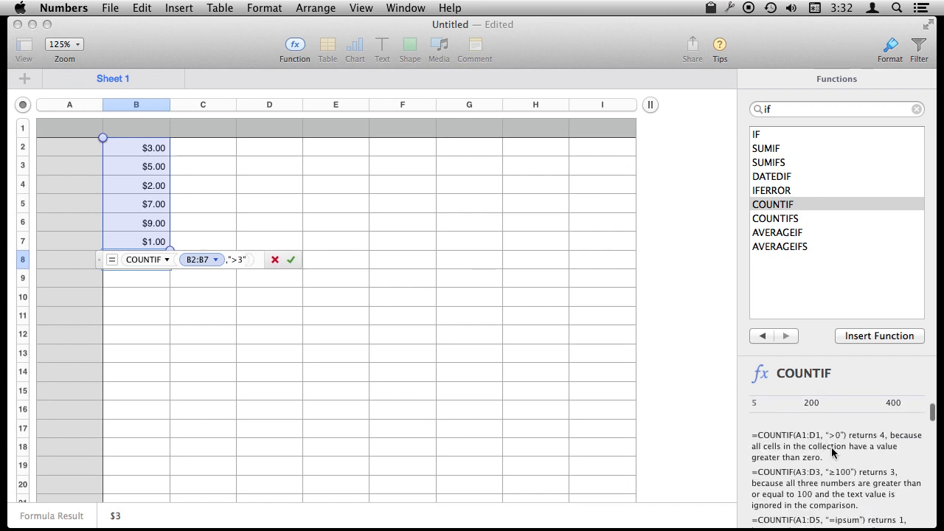
click(290, 259)
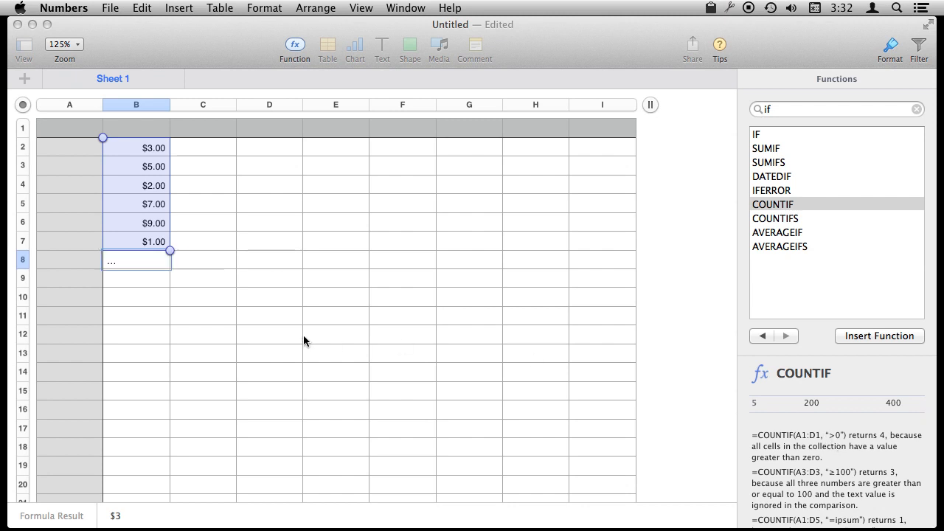
click(879, 335)
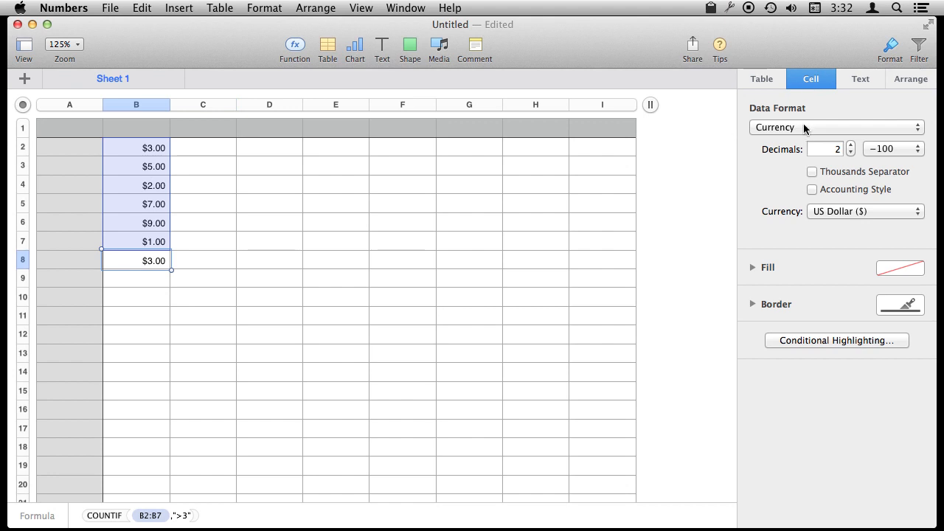
click(836, 127)
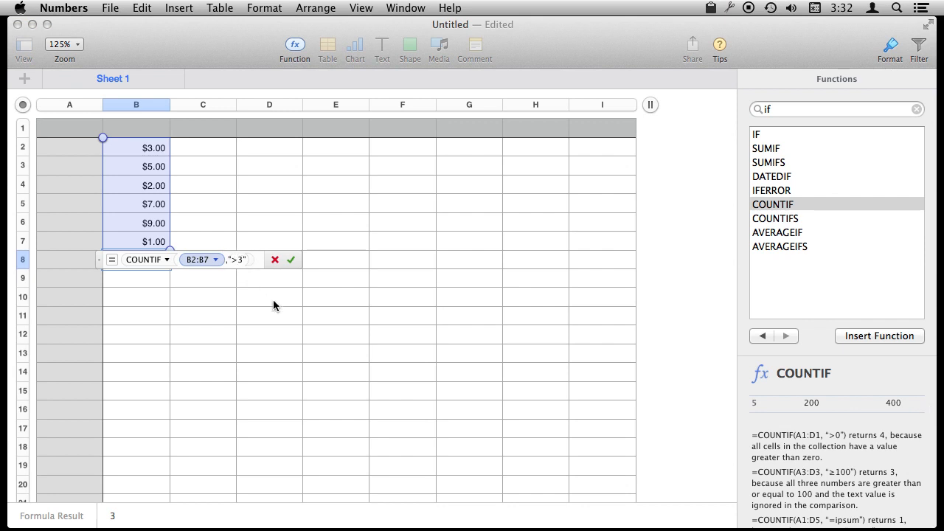
click(290, 259)
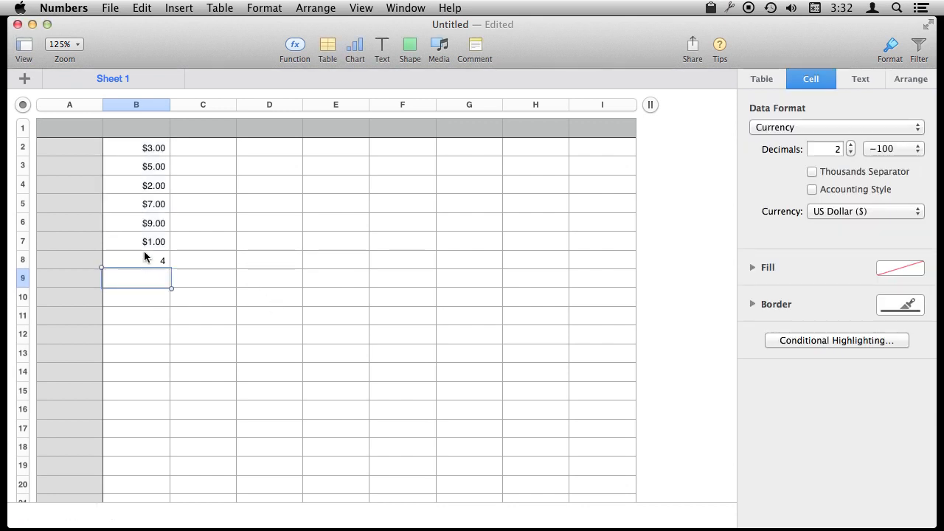